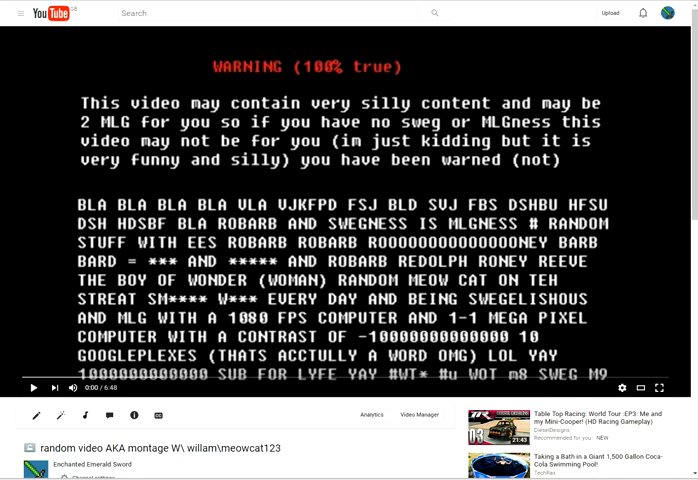
mouse_move(208, 464)
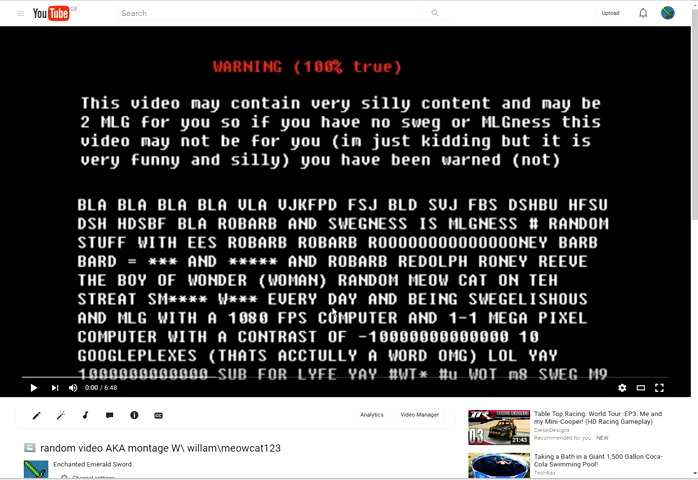
mouse_move(452, 272)
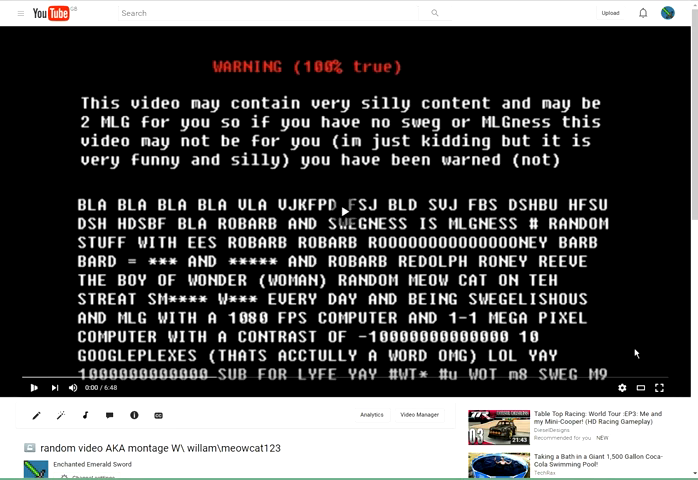
Step: Play the montage past its warning card until the Unturned menu with 3.15.1.0 update notes appears
left_click(32, 388)
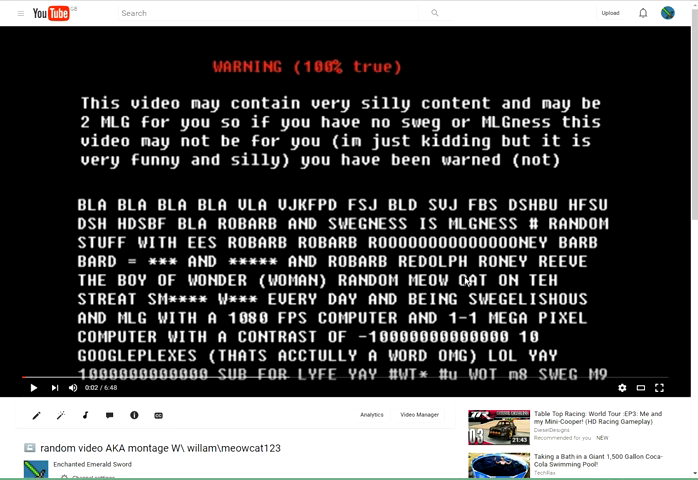
left_click(32, 388)
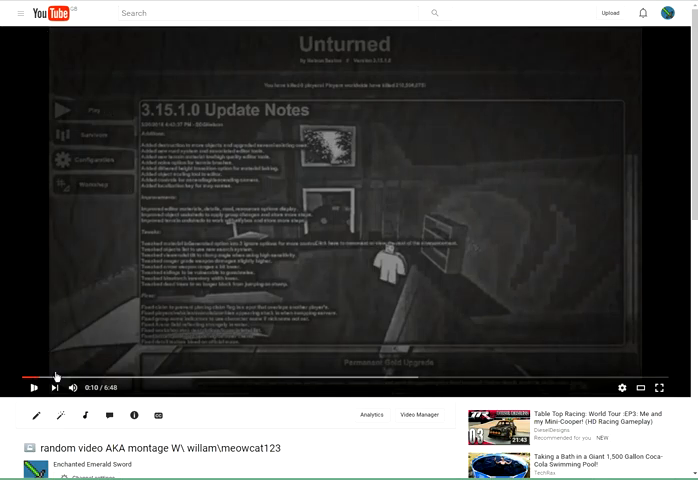
Step: Keep the montage running from the Unturned menu into first-person gameplay on the grassy dirt road
left_click(32, 388)
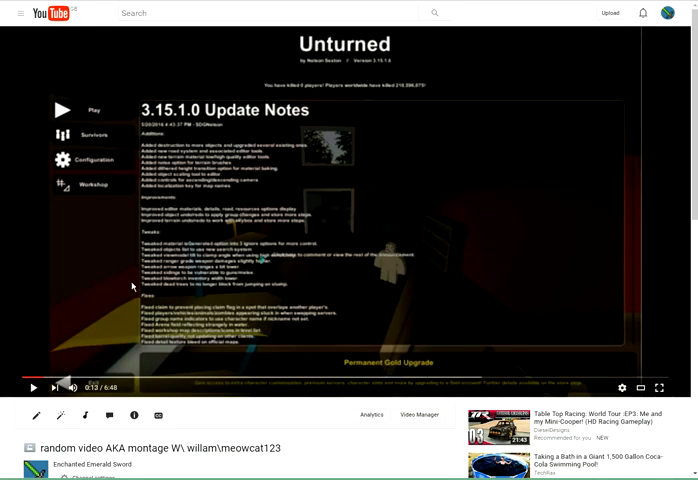
left_click(32, 388)
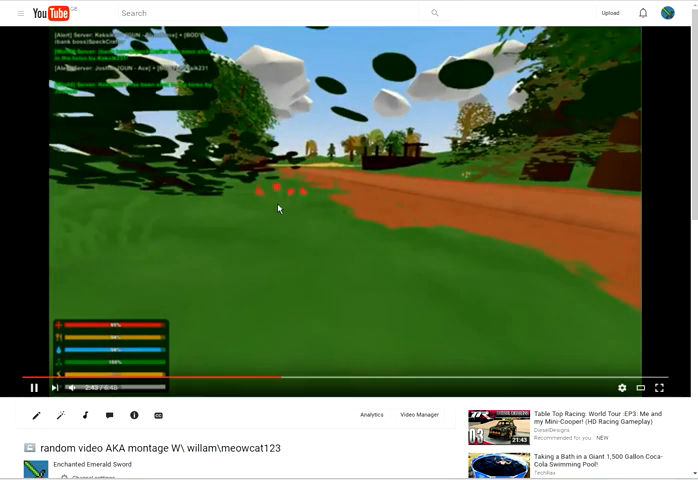
left_click(32, 388)
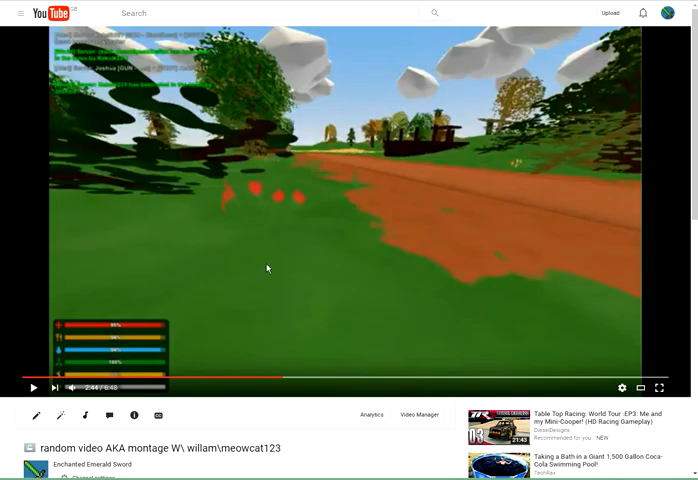
mouse_move(268, 280)
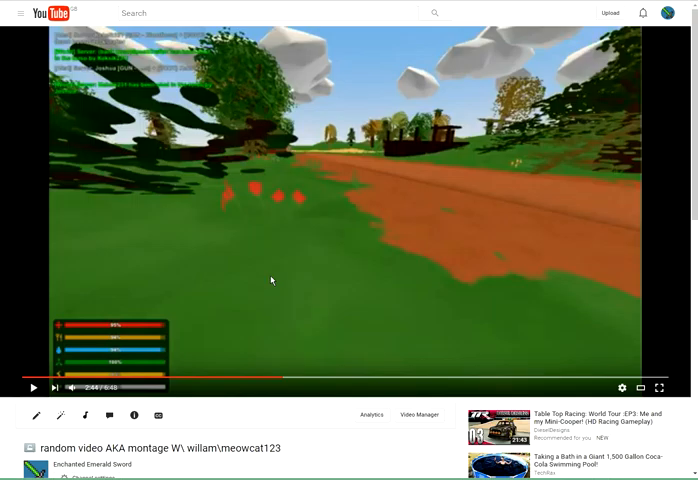
mouse_move(196, 236)
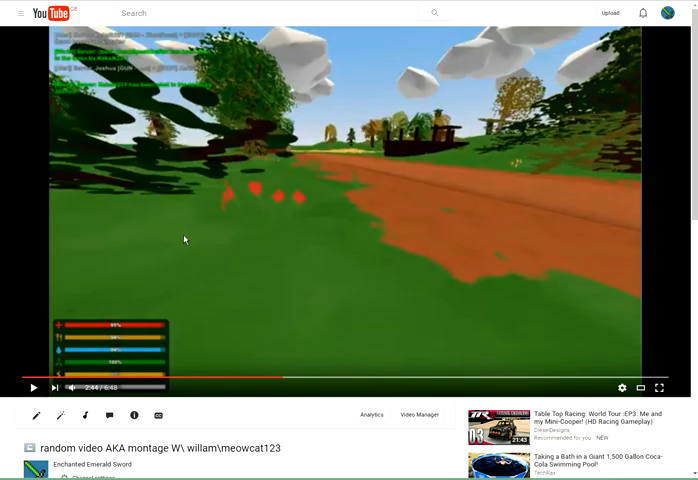
mouse_move(268, 240)
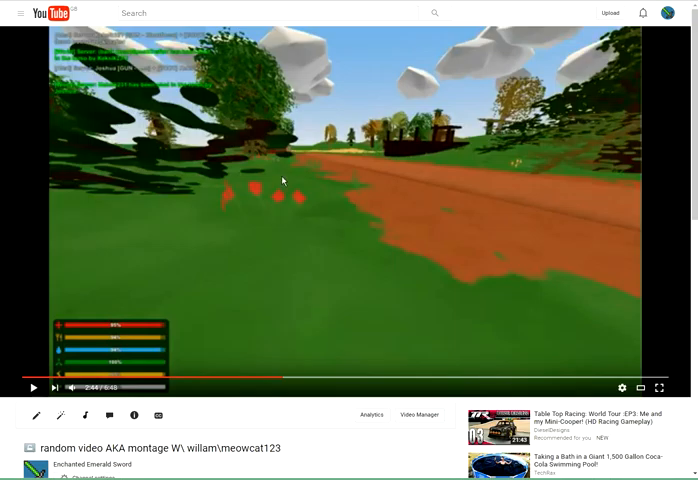
mouse_move(328, 256)
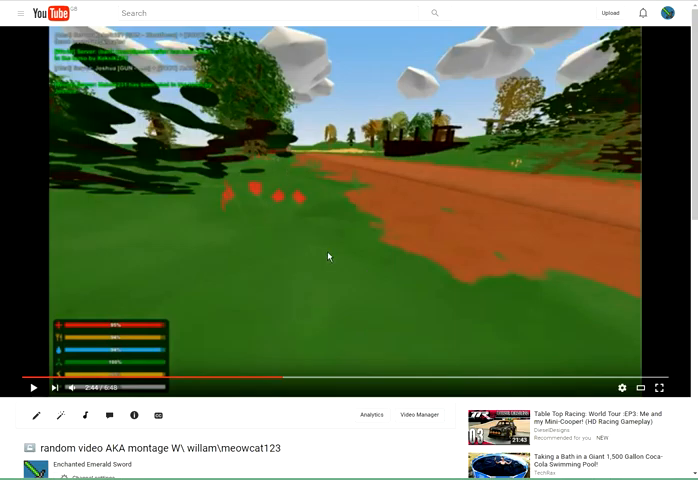
left_click(32, 388)
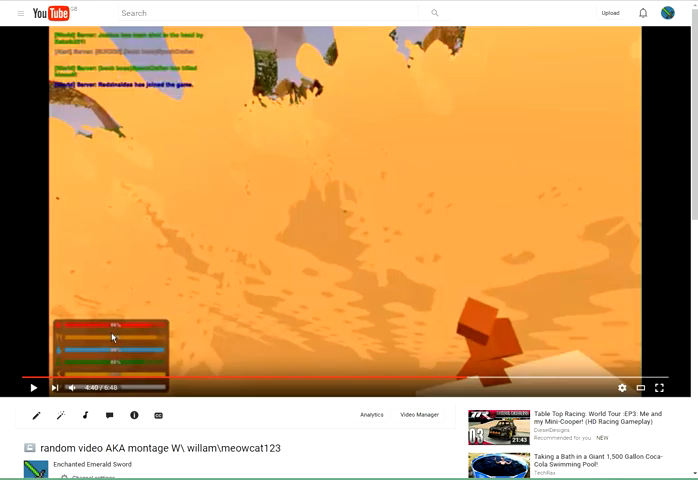
mouse_move(194, 214)
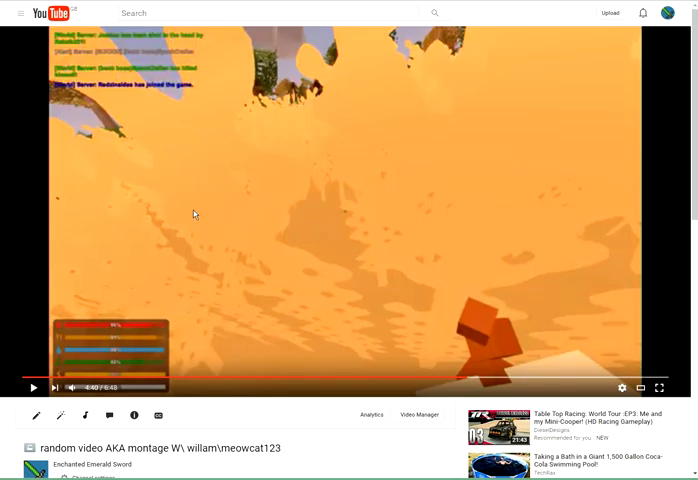
mouse_move(200, 242)
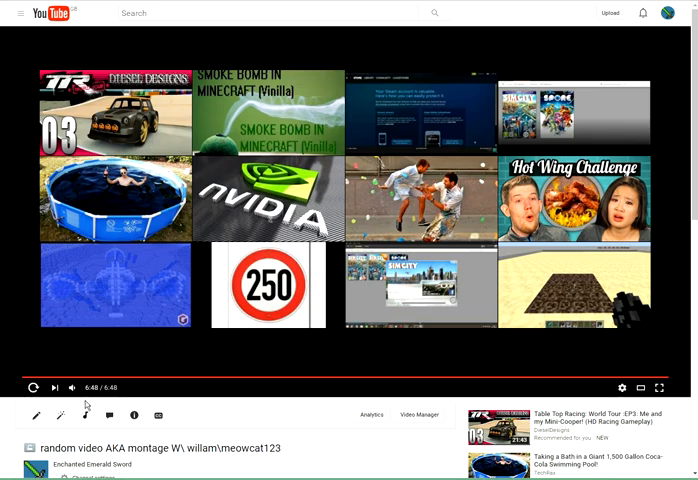
mouse_move(116, 110)
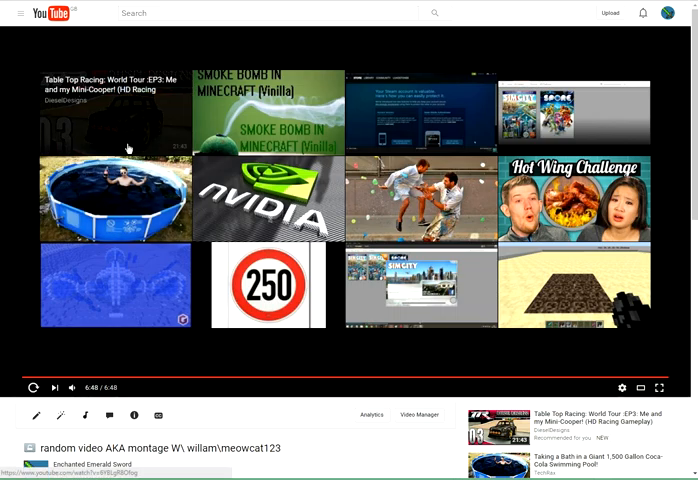